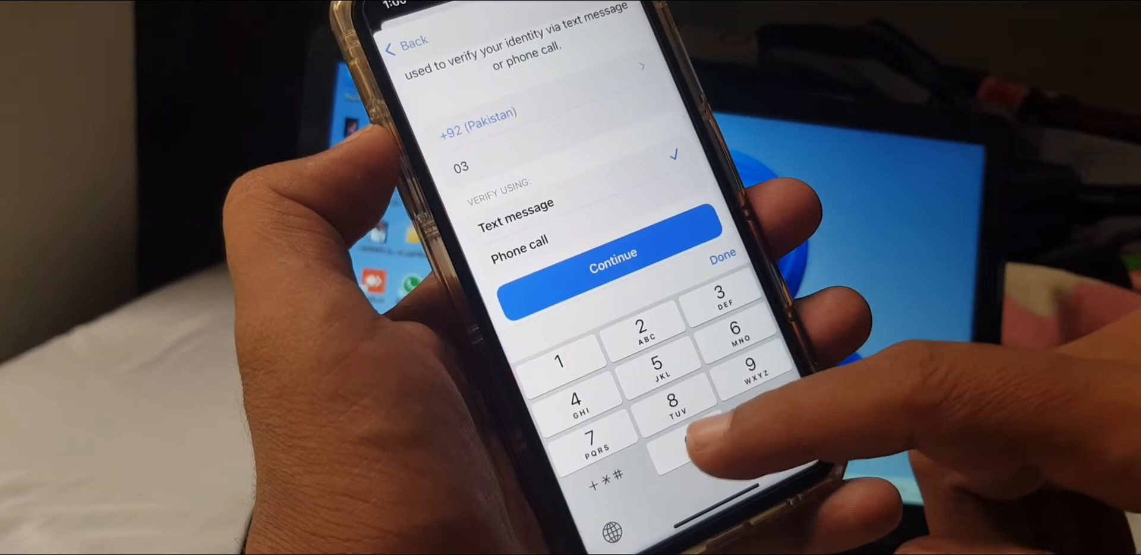
type("001")
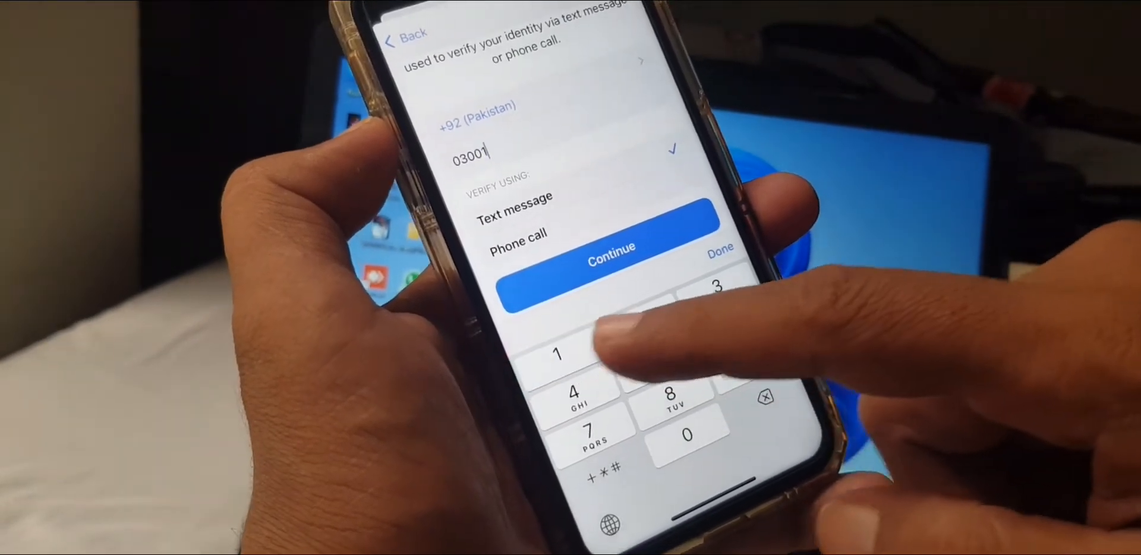